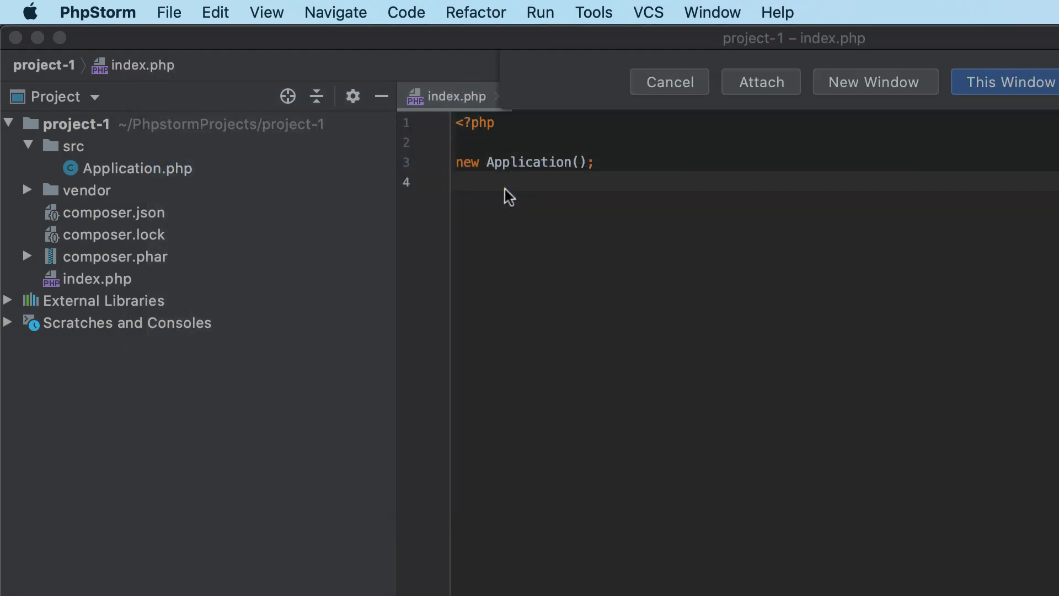
- Attach project-2 to project-1 and expand project-2's folder in the Project tool window
click(1012, 82)
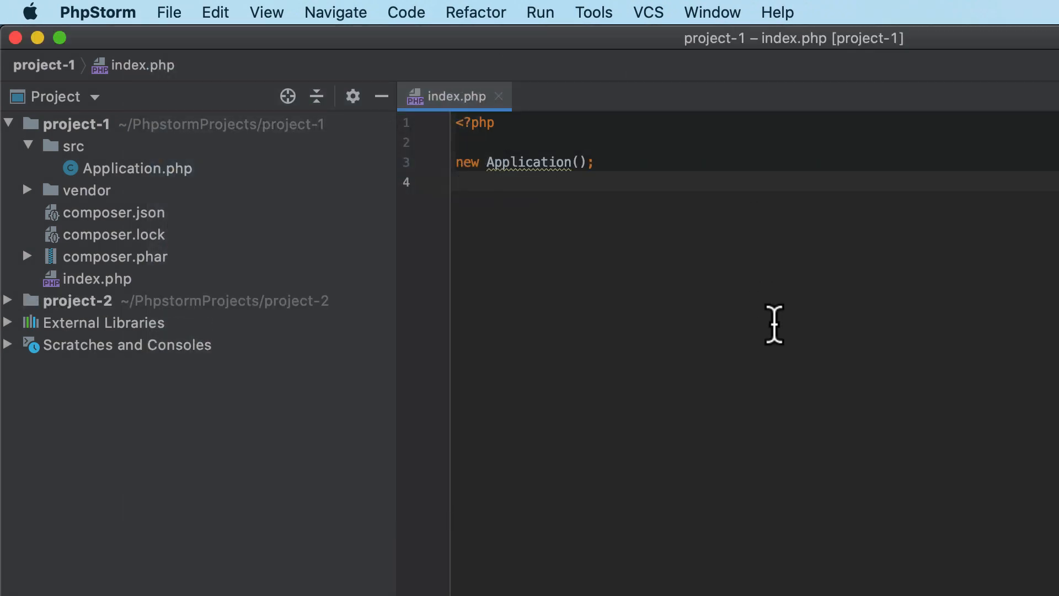
click(9, 301)
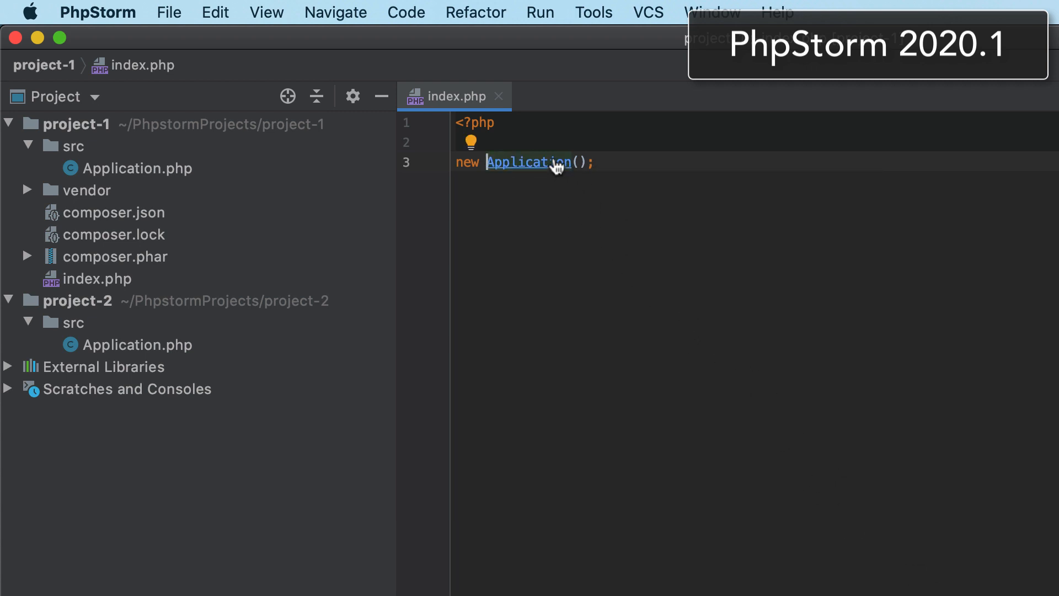
- Jump to project-1's Application class declaration, then return to index.php
click(550, 162)
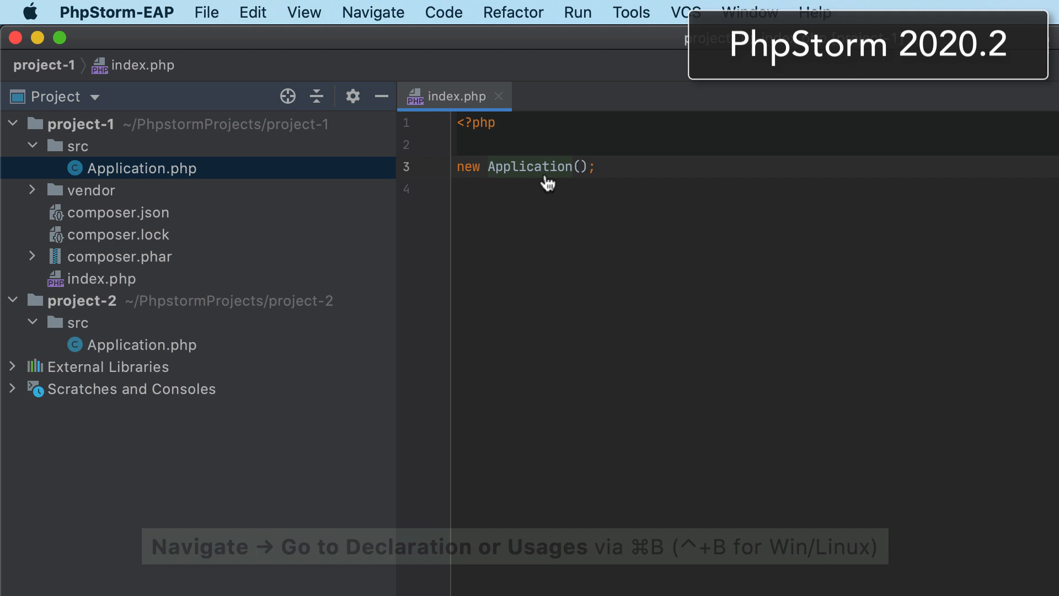
click(530, 166)
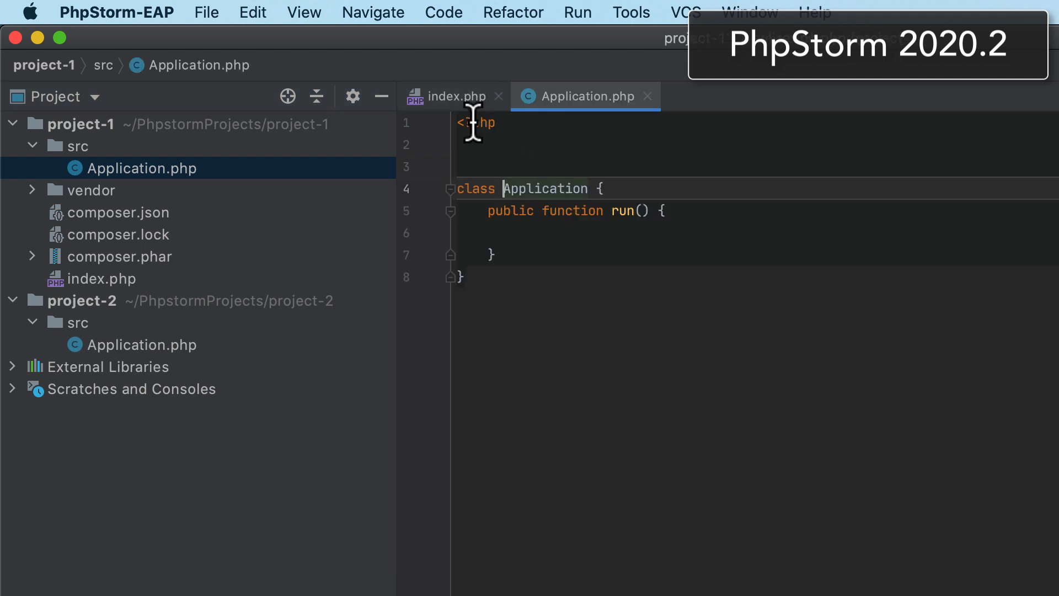
click(456, 96)
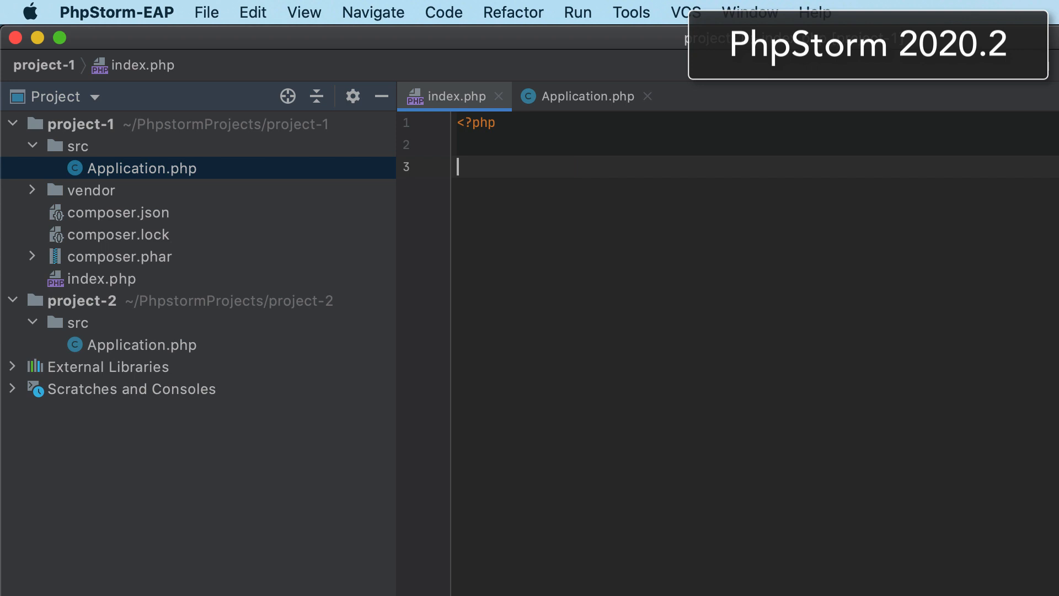
- Type 'new App' and complete the Application class name
text(new A)
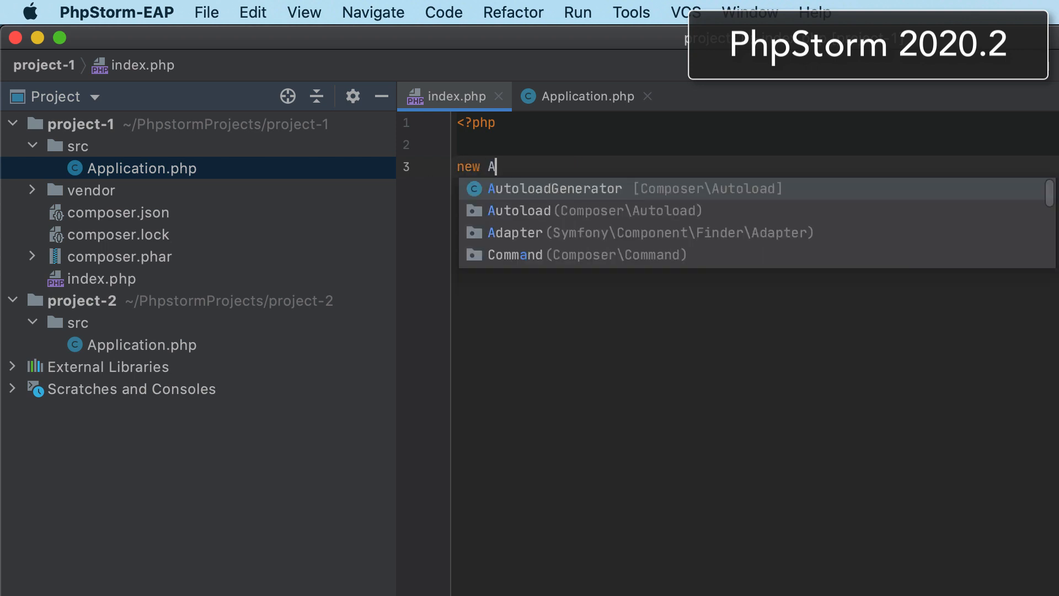
text(pp)
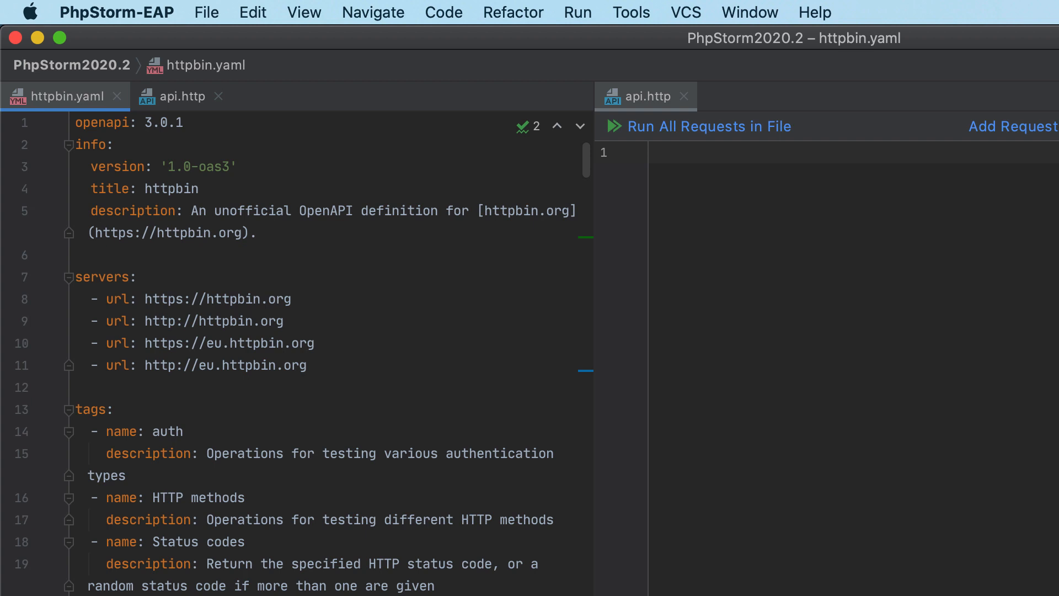
mouse_move(269, 88)
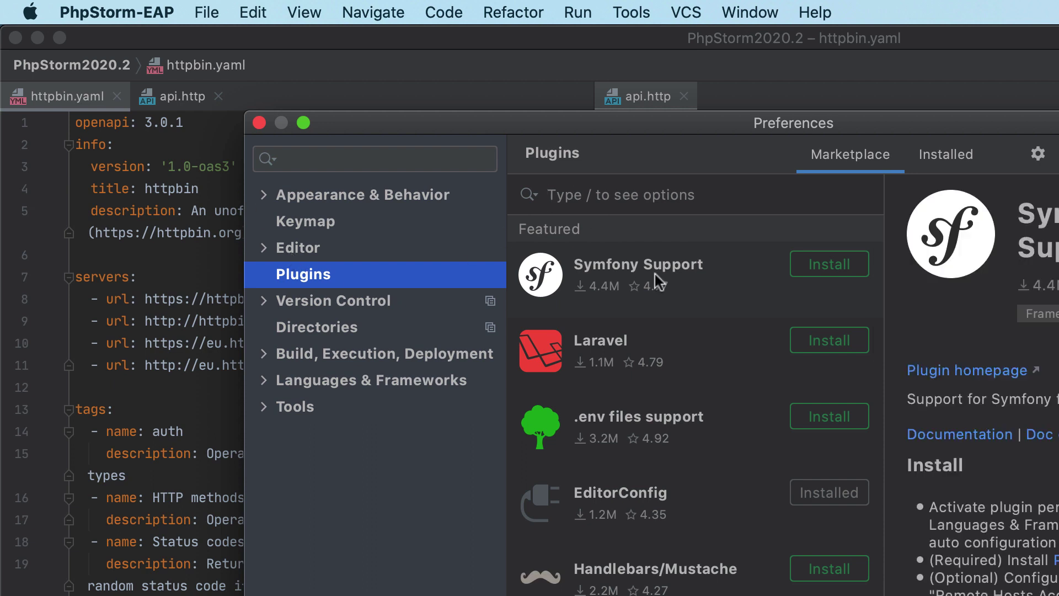
- Install the OpenAPI Specifications plugin from Marketplace and restart PhpStorm to activate it
text(openapi)
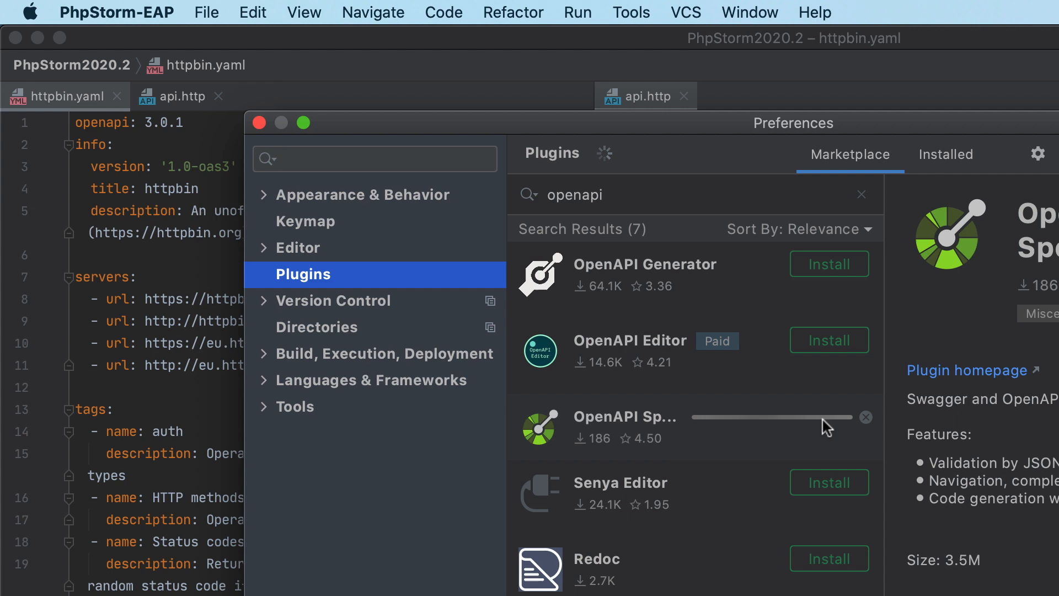
click(827, 416)
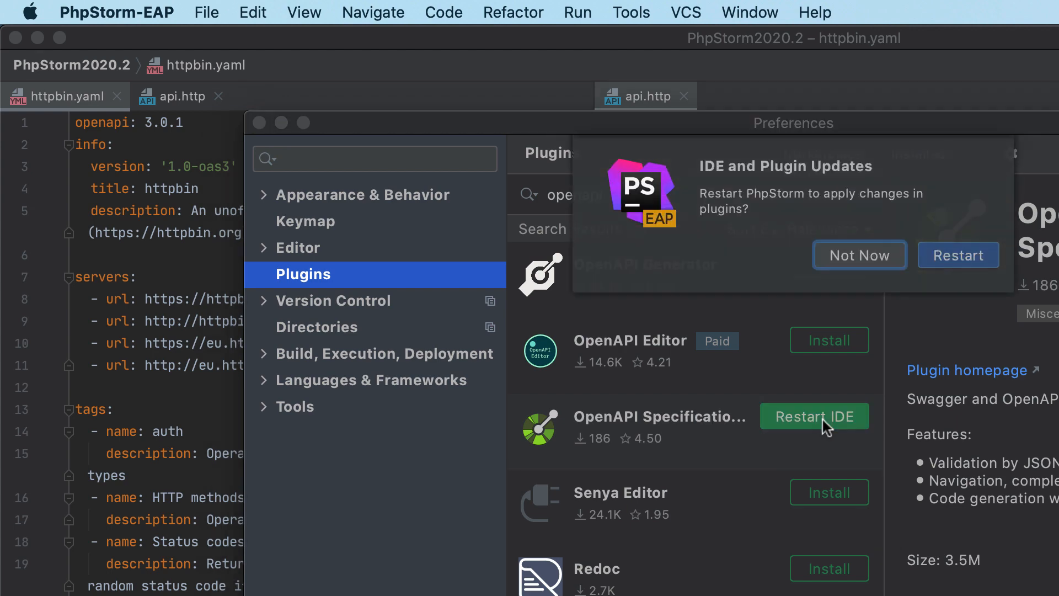
click(860, 255)
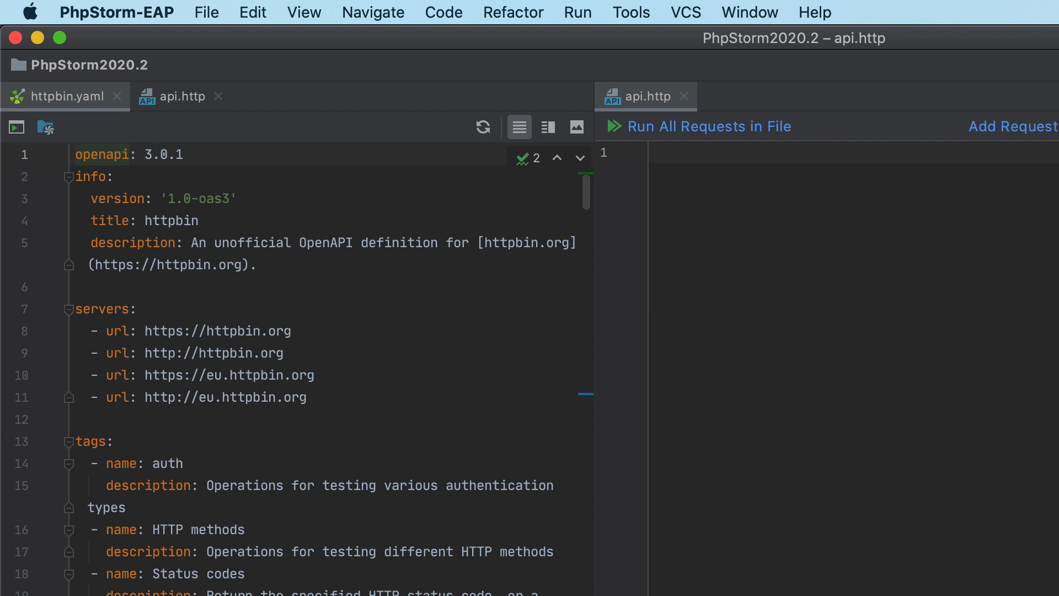
mouse_move(864, 423)
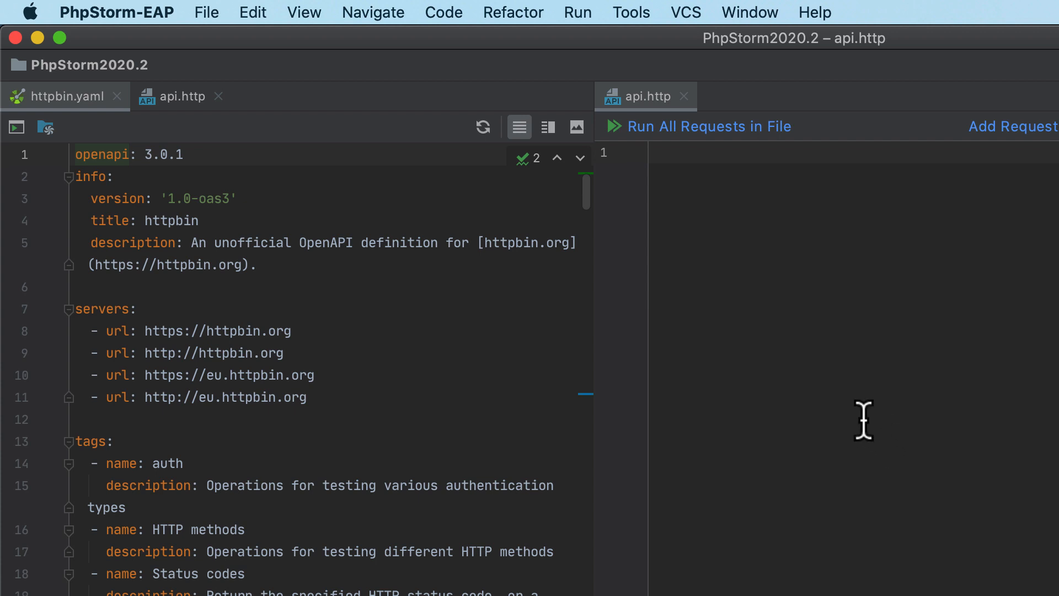
text(GET https://h)
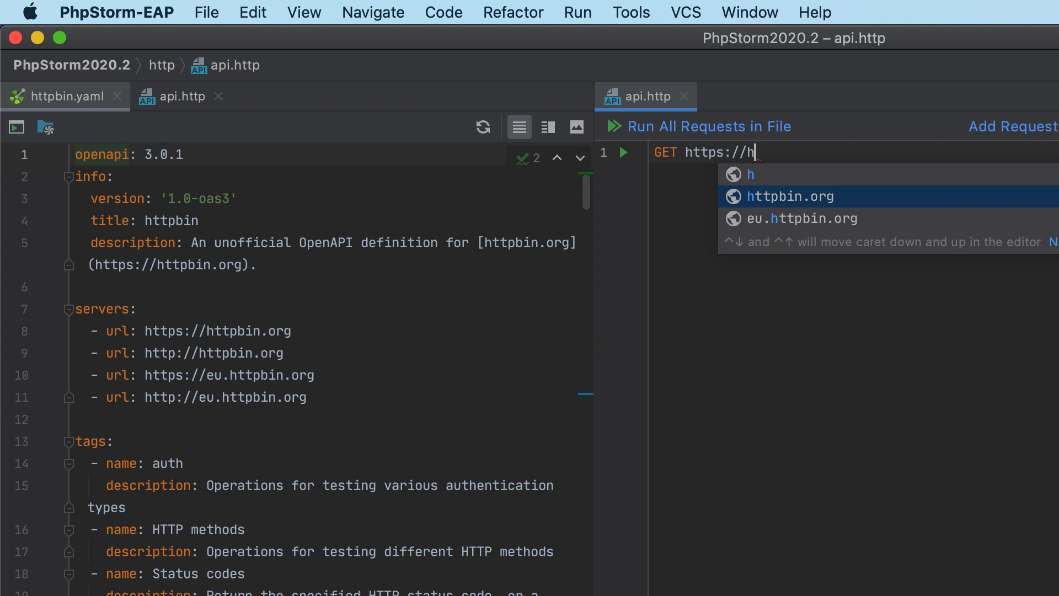
click(791, 196)
text(getrequest)
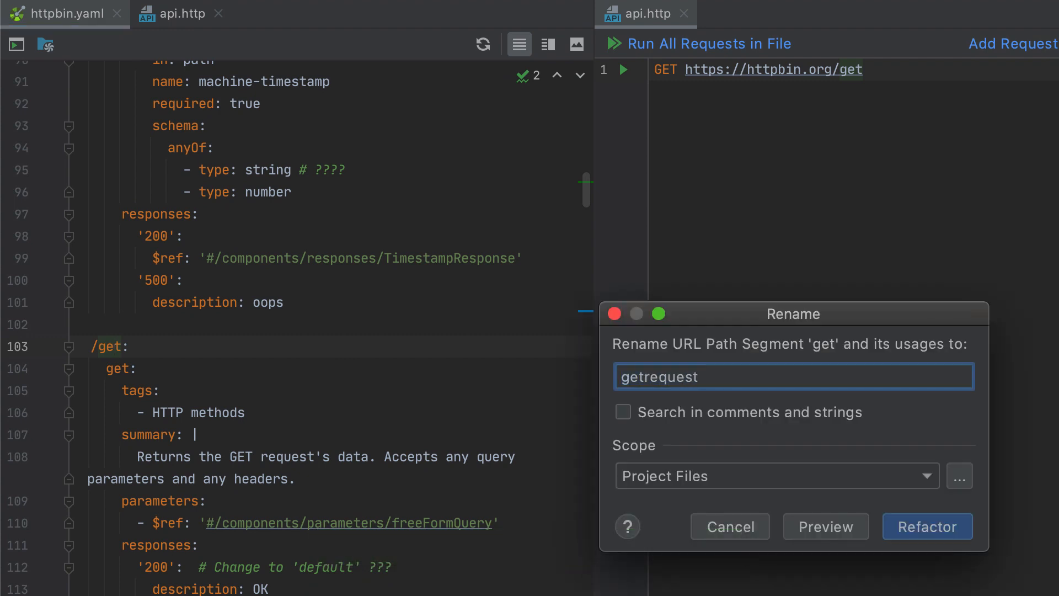
click(927, 527)
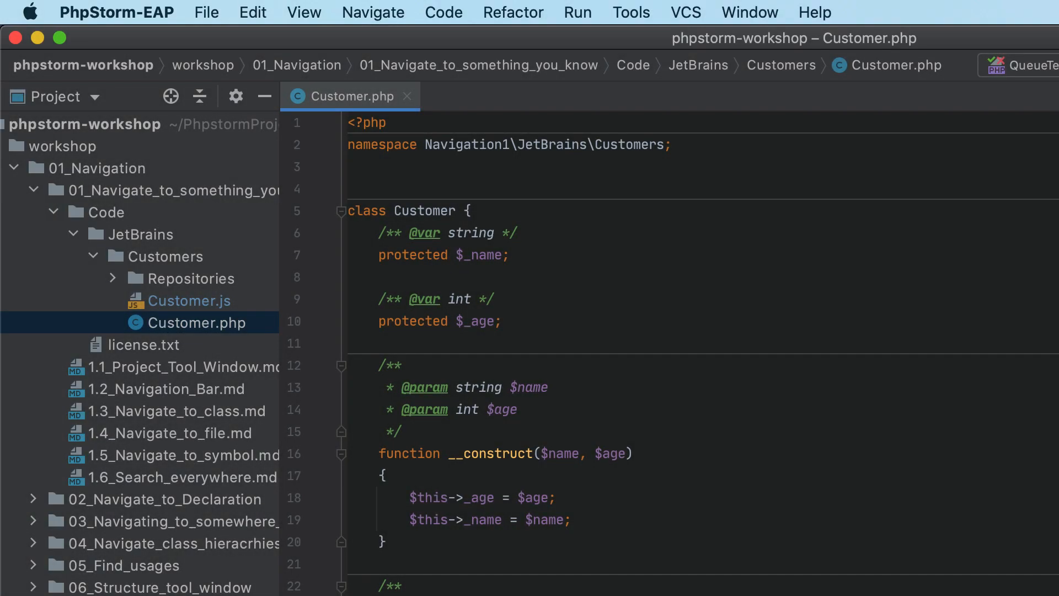
click(686, 13)
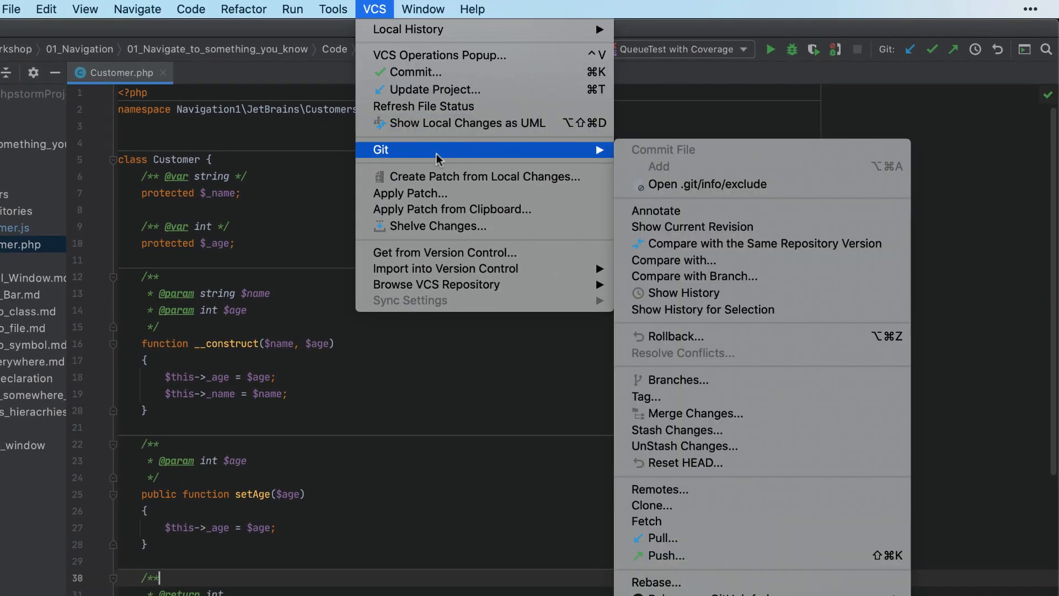
mouse_move(714, 551)
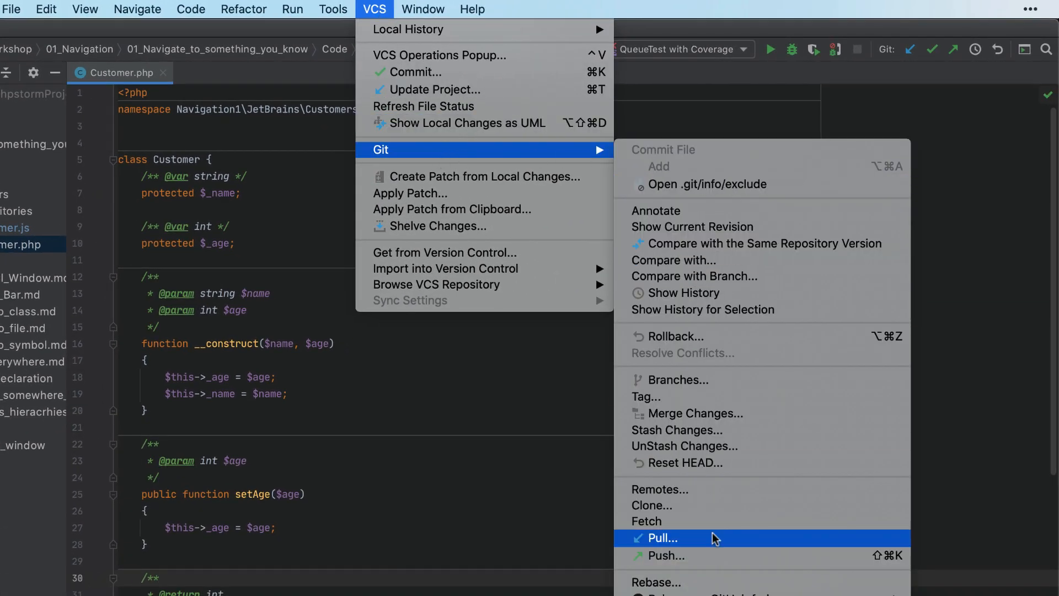
click(661, 538)
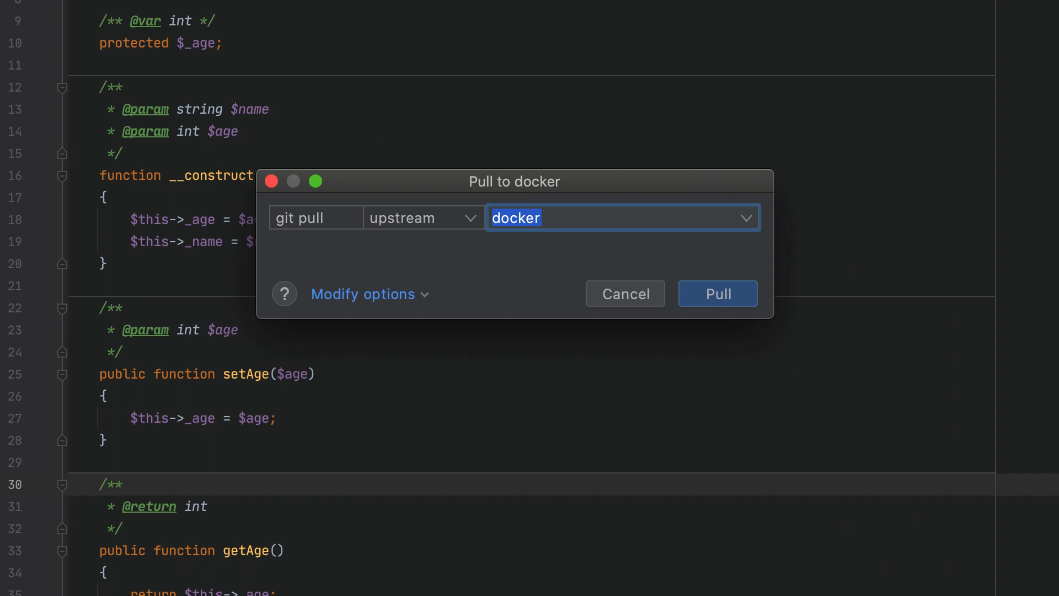
click(363, 294)
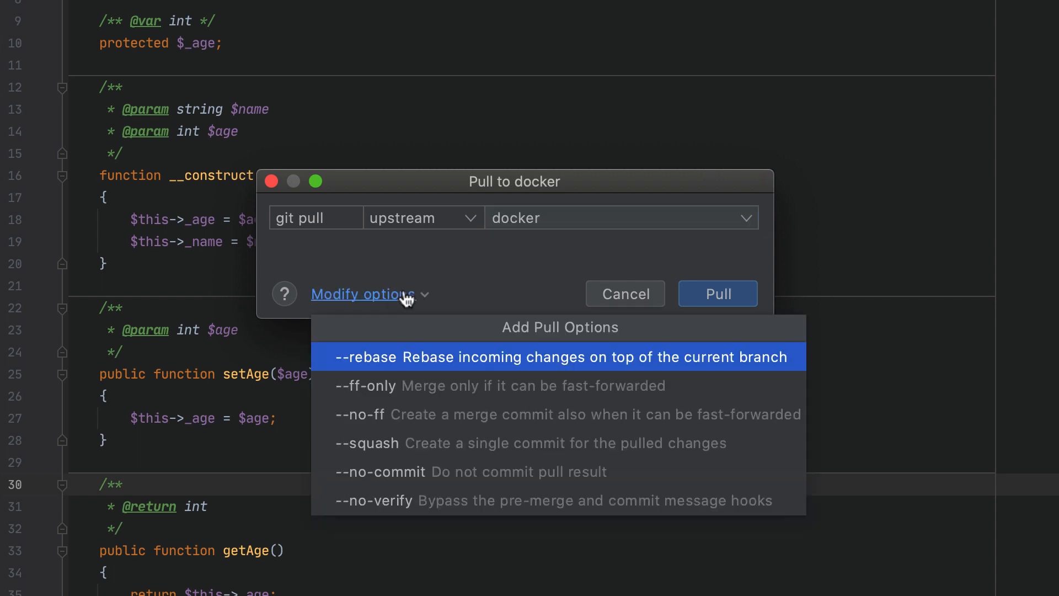
click(366, 386)
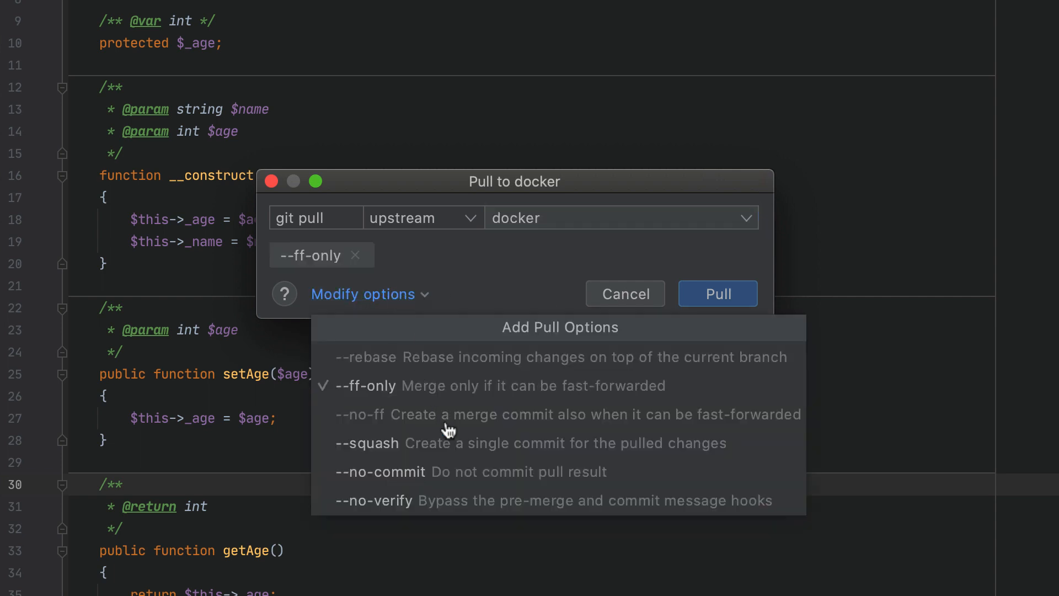
click(368, 443)
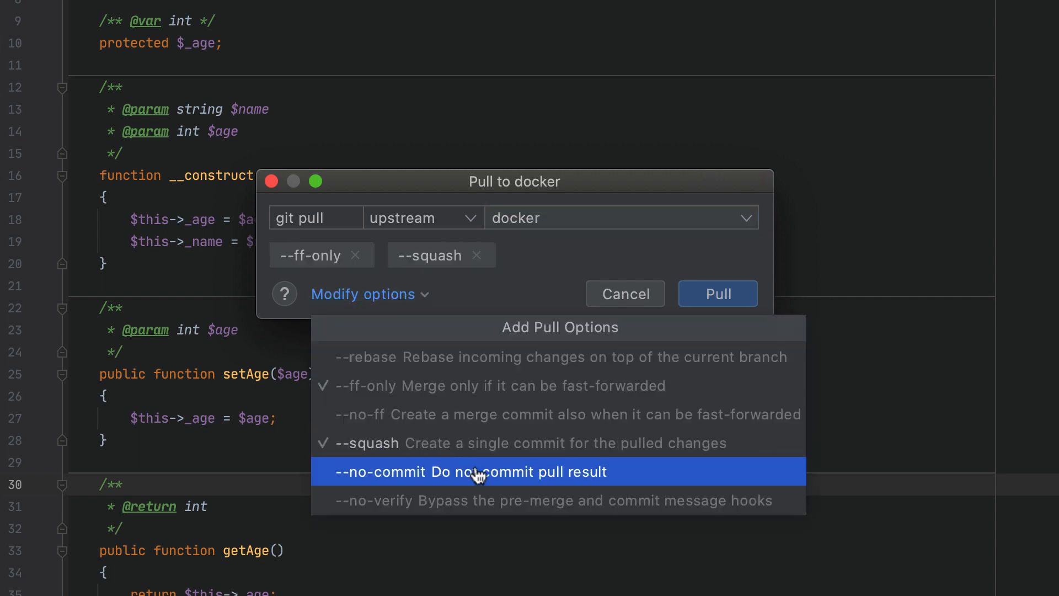
click(473, 472)
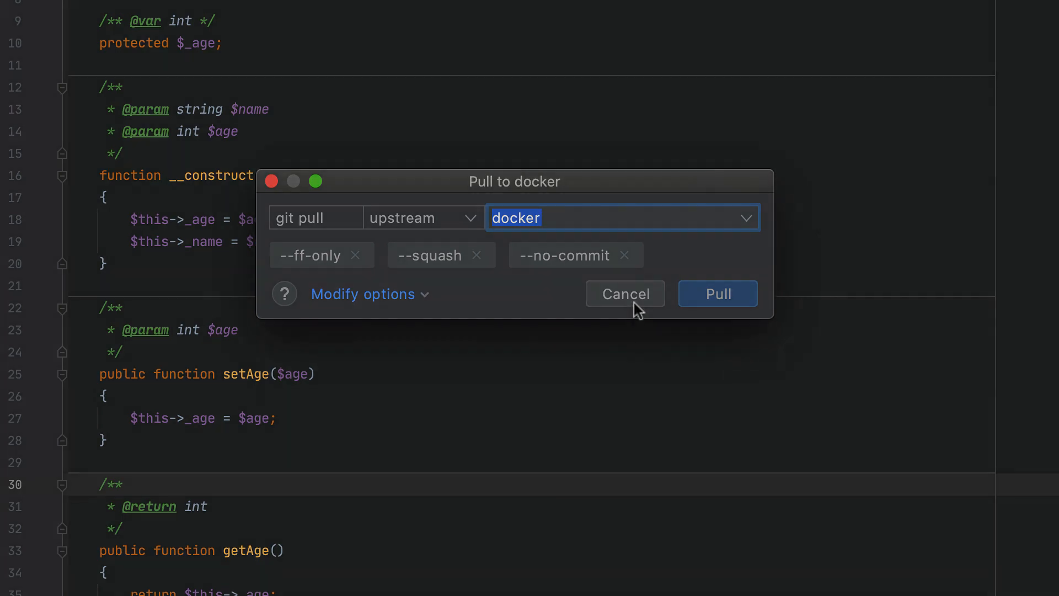
click(625, 293)
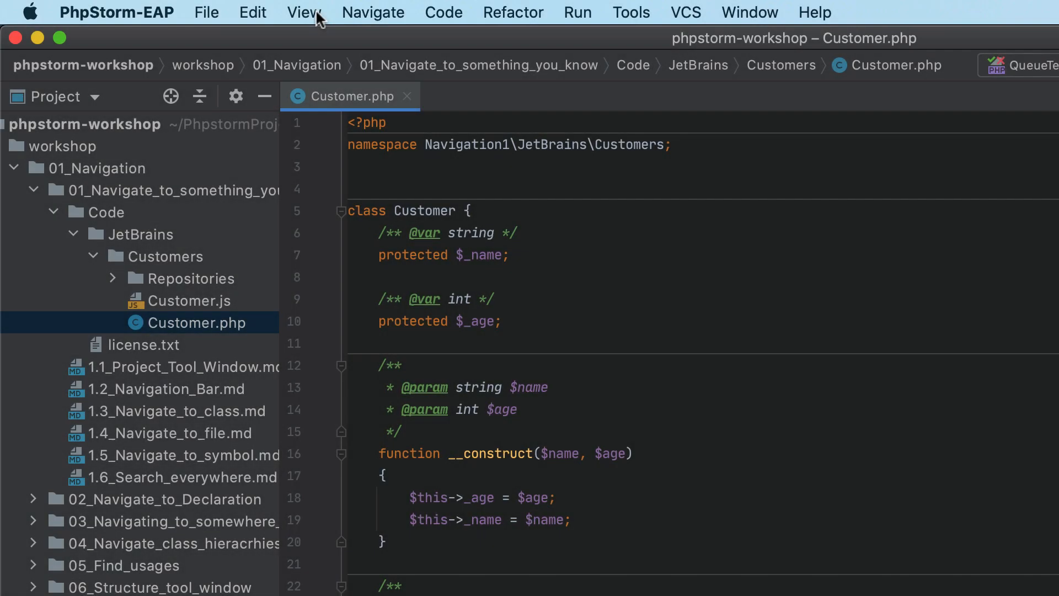
- Open the Git log and bring up actions for the 'config changes - 1' commit
click(303, 12)
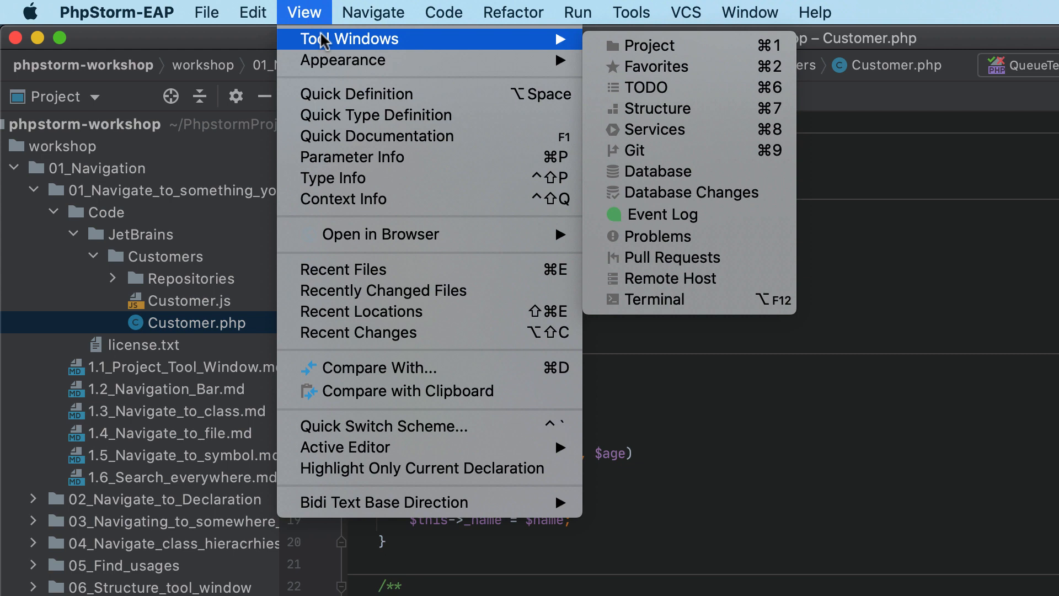
click(634, 150)
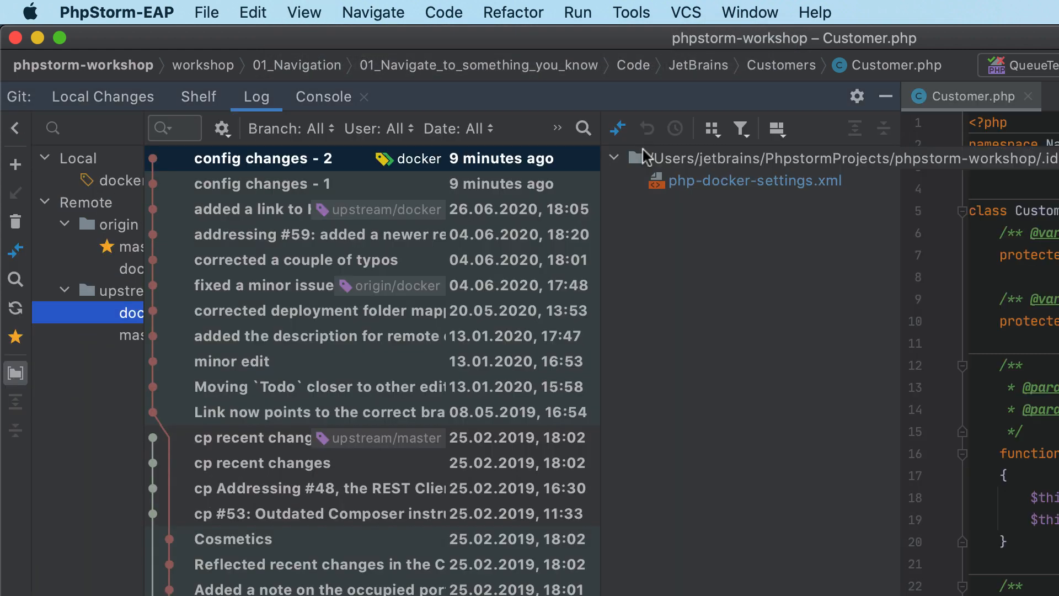
click(262, 184)
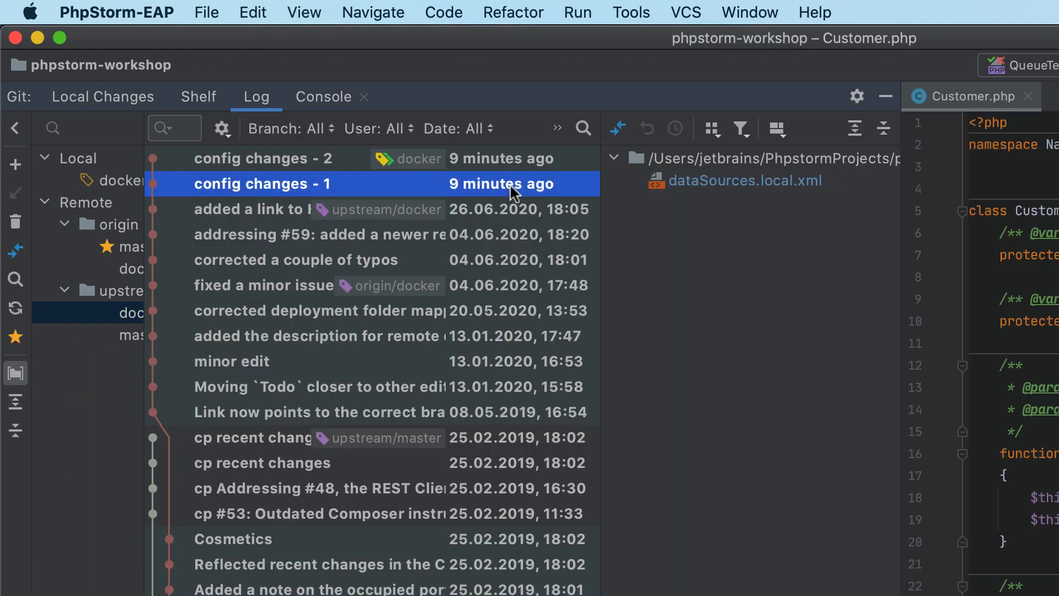
right_click(504, 183)
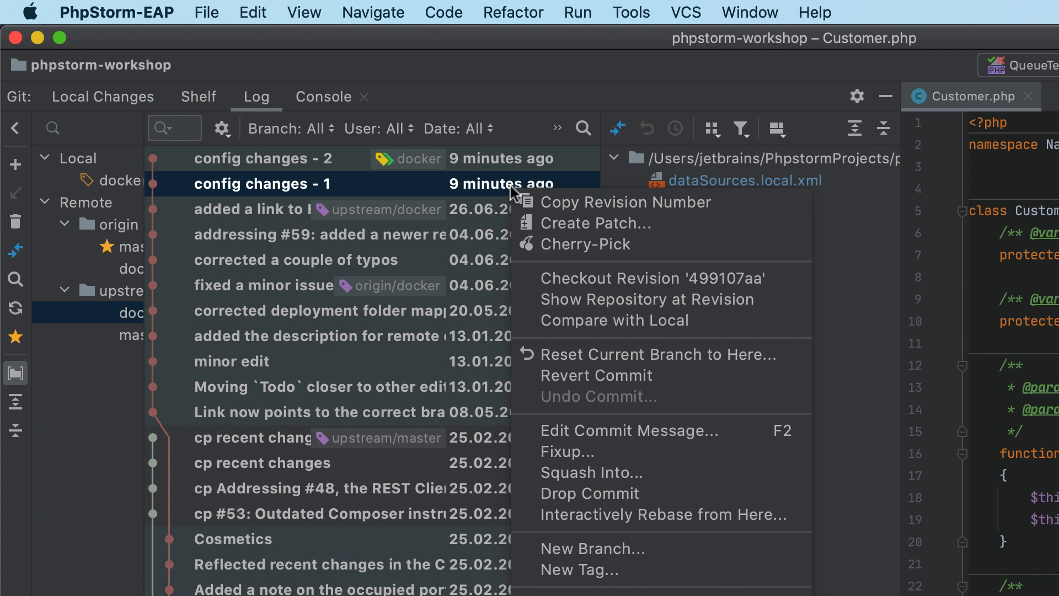
click(644, 497)
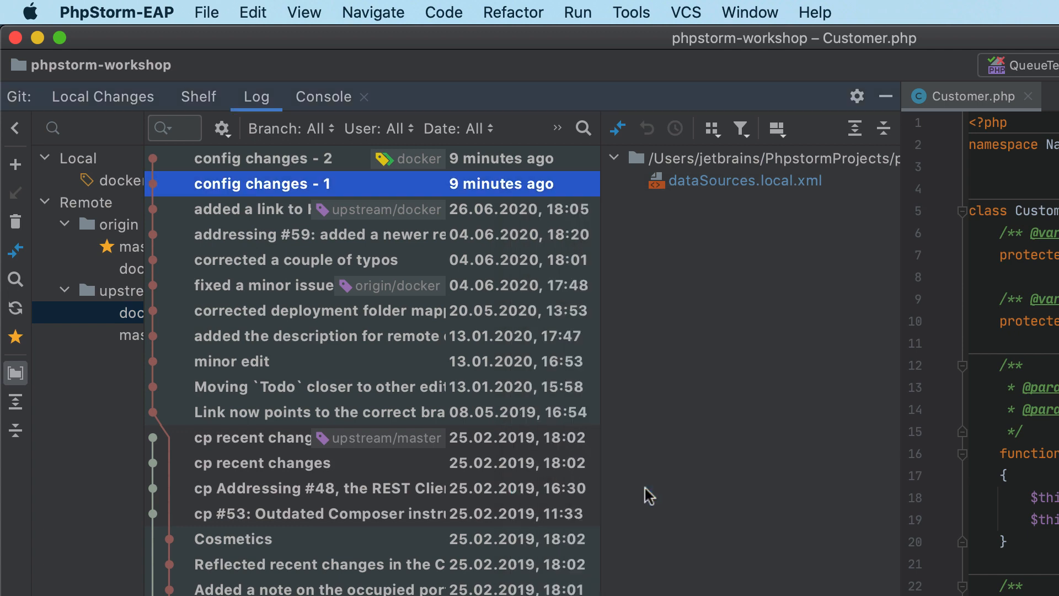